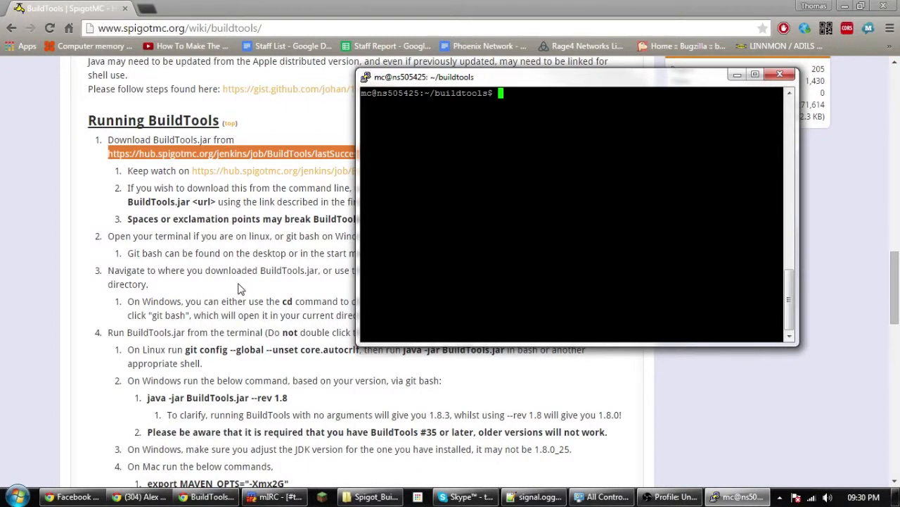
mouse_move(241, 296)
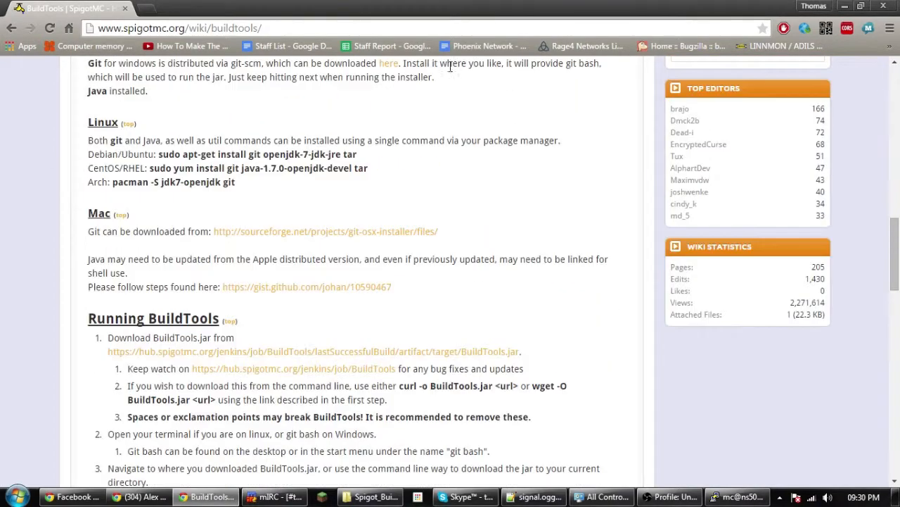
- Review the wiki's download steps and paste the BuildTools.jar wget command into PuTTY
scroll("up", 3)
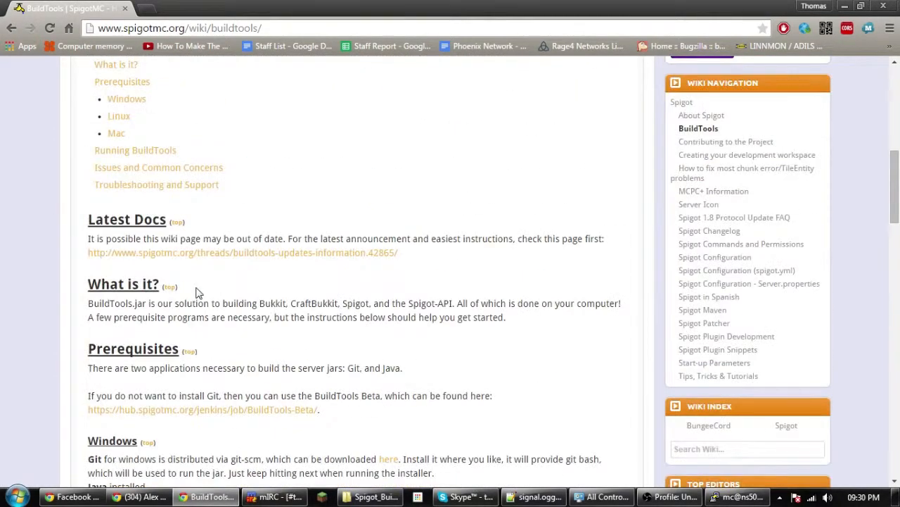
scroll("up", 3)
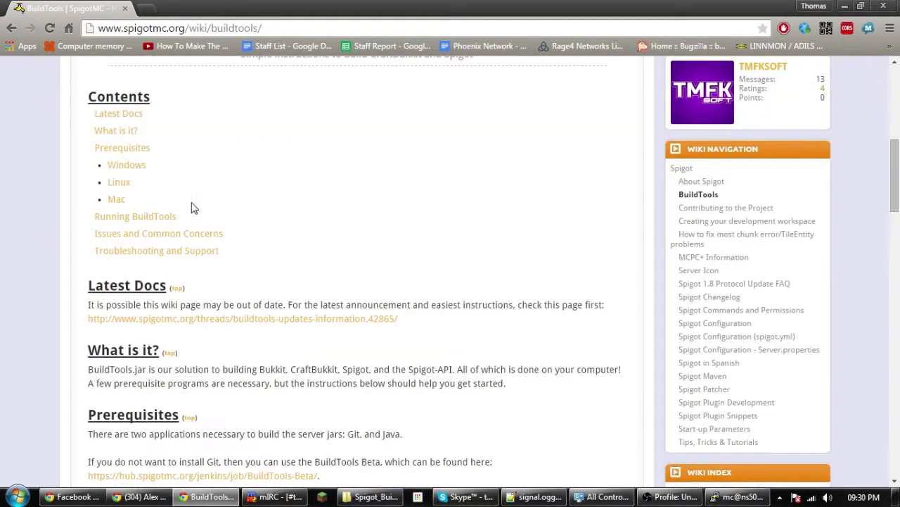
scroll("down", 3)
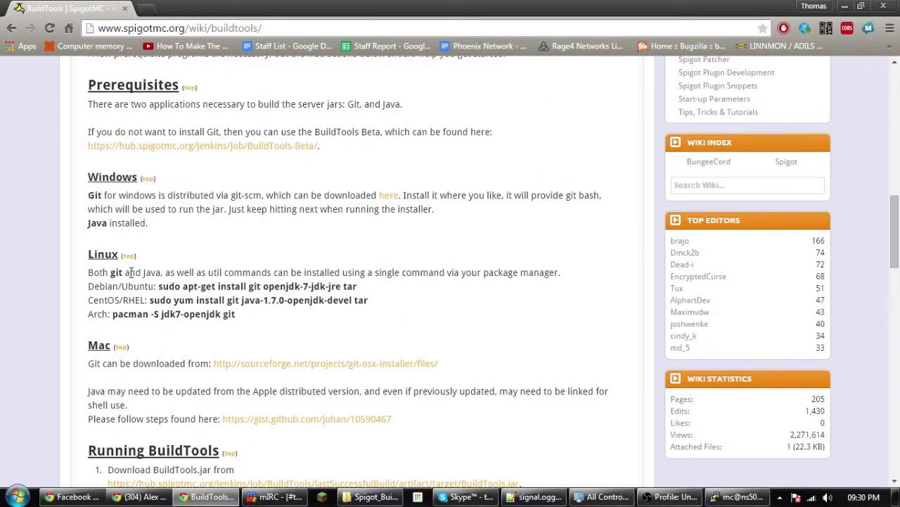
mouse_move(229, 265)
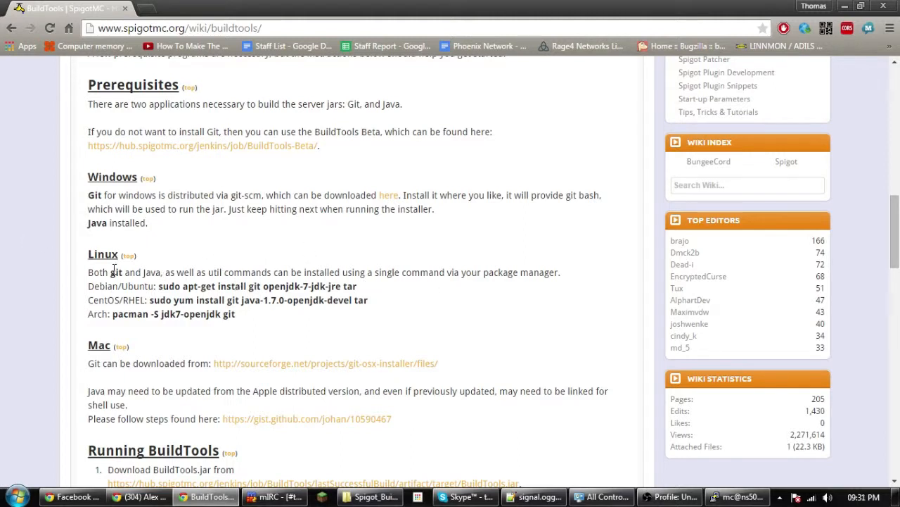
mouse_move(135, 270)
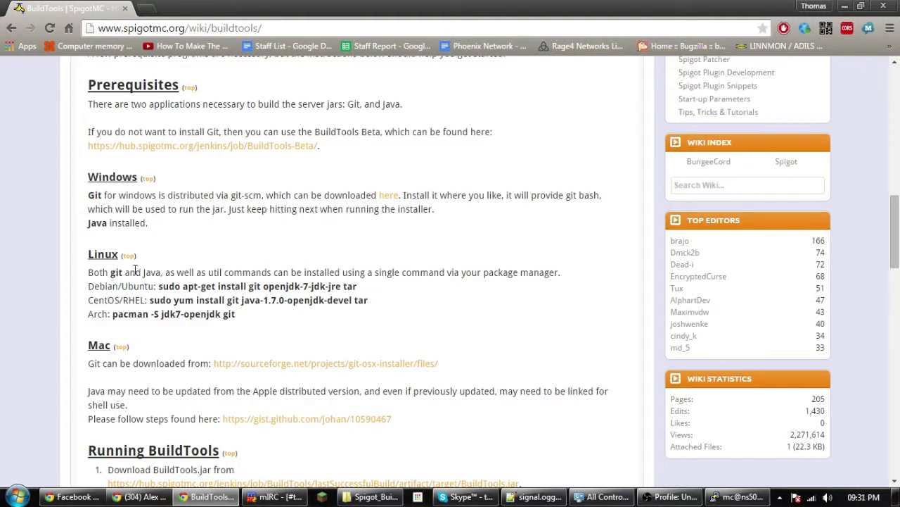
scroll("down", 3)
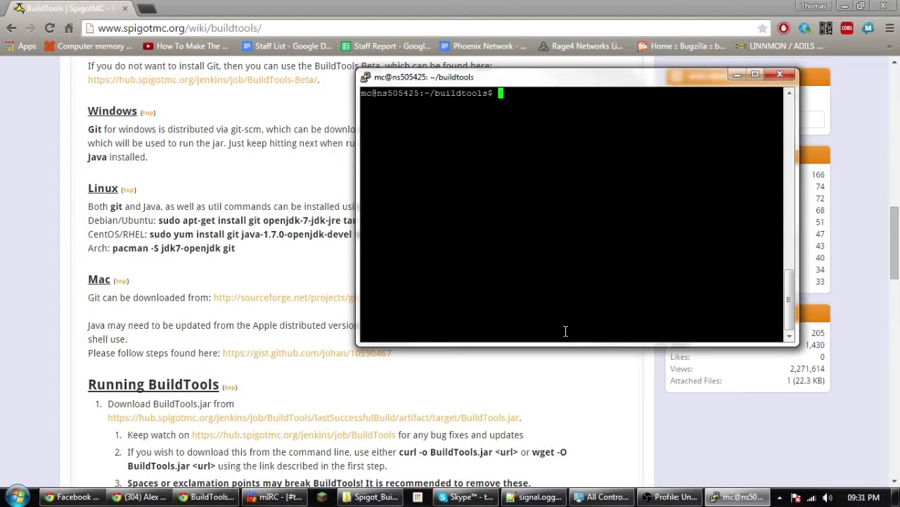
mouse_move(284, 179)
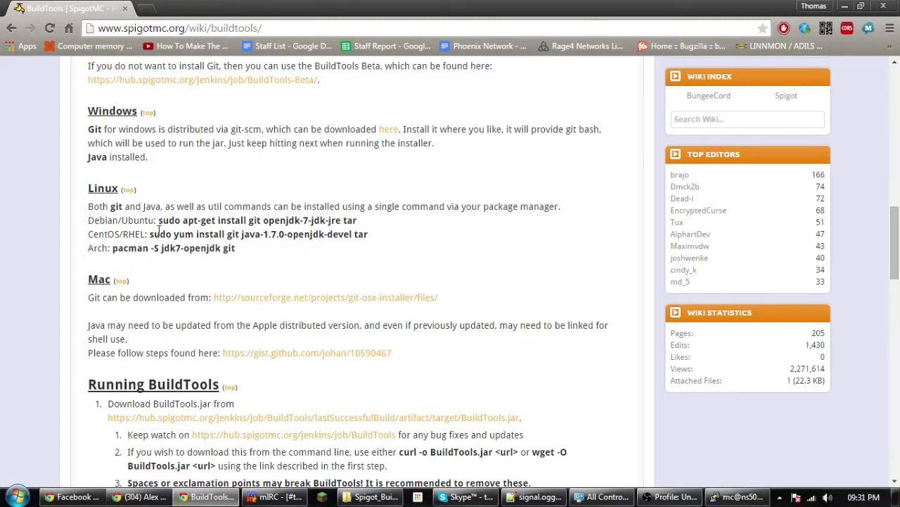
mouse_move(295, 222)
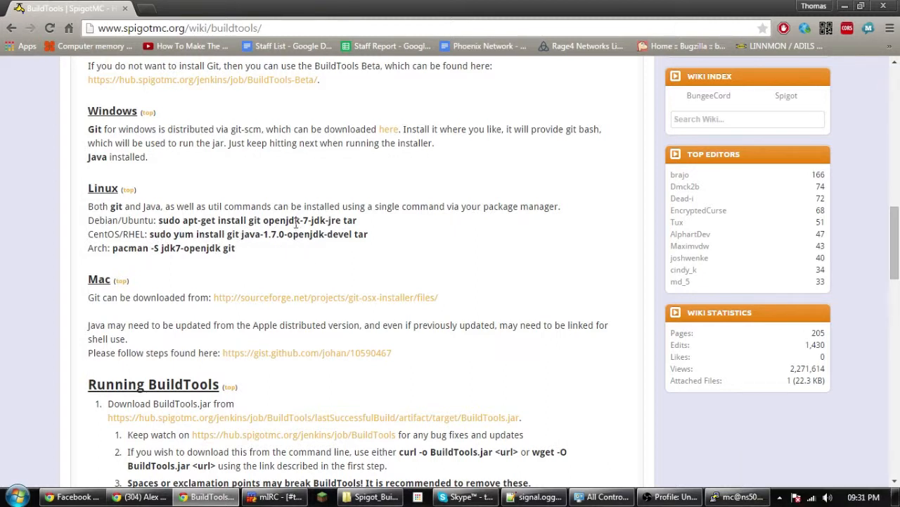
mouse_move(168, 233)
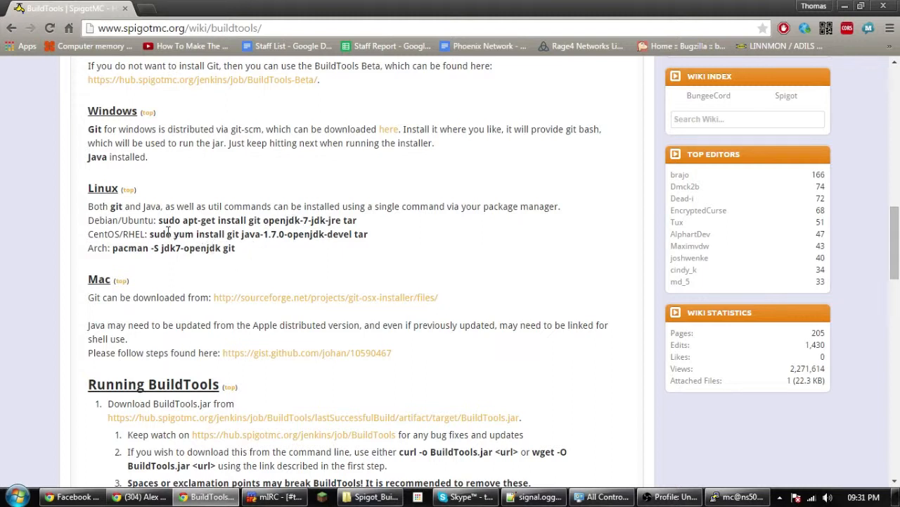
mouse_move(140, 273)
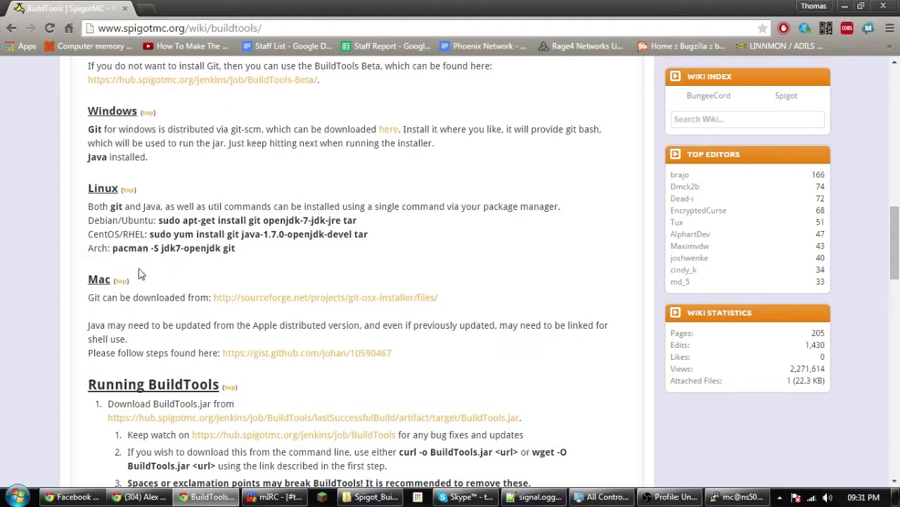
scroll("down", 3)
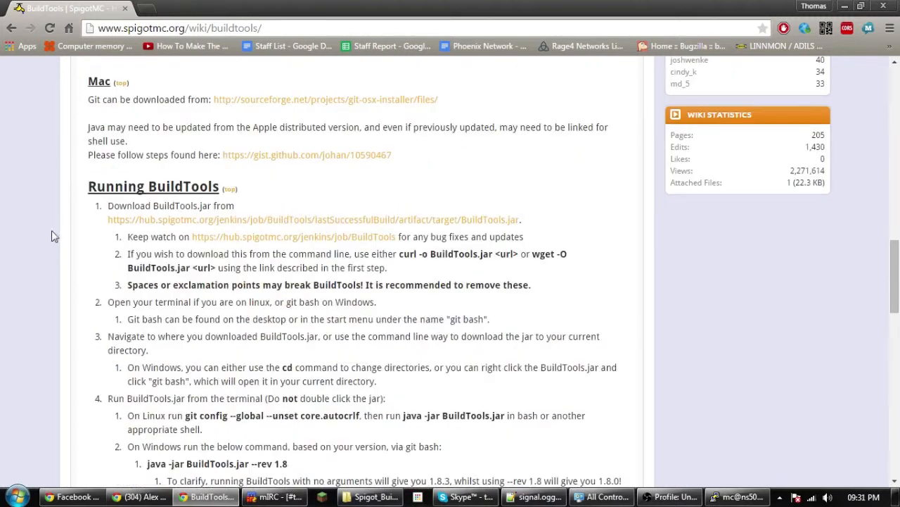
right_click(289, 219)
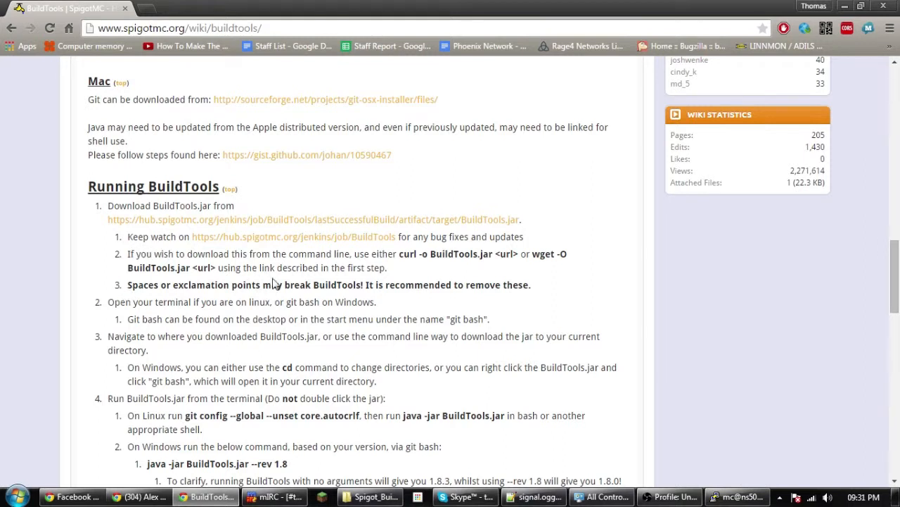
mouse_move(570, 383)
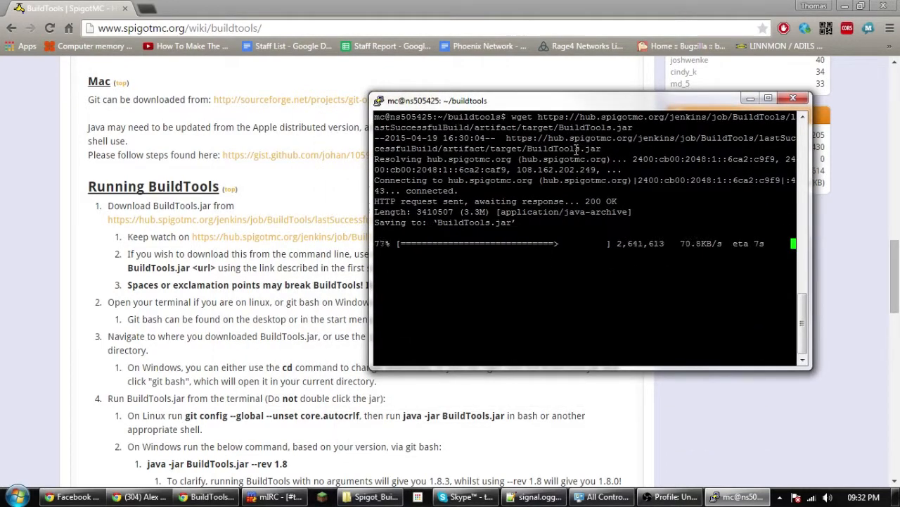
mouse_move(417, 317)
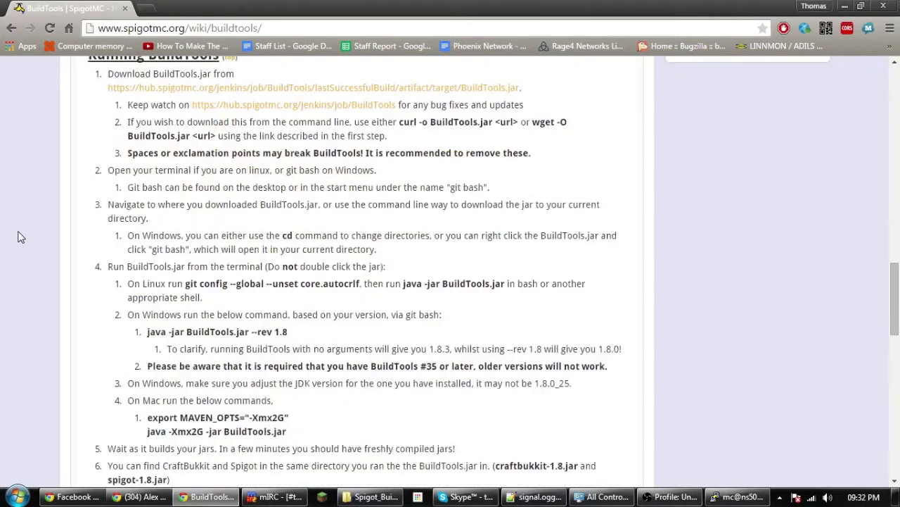
- Copy the 'git config --global --unset core.autocrlf' command from the wiki
scroll("down", 3)
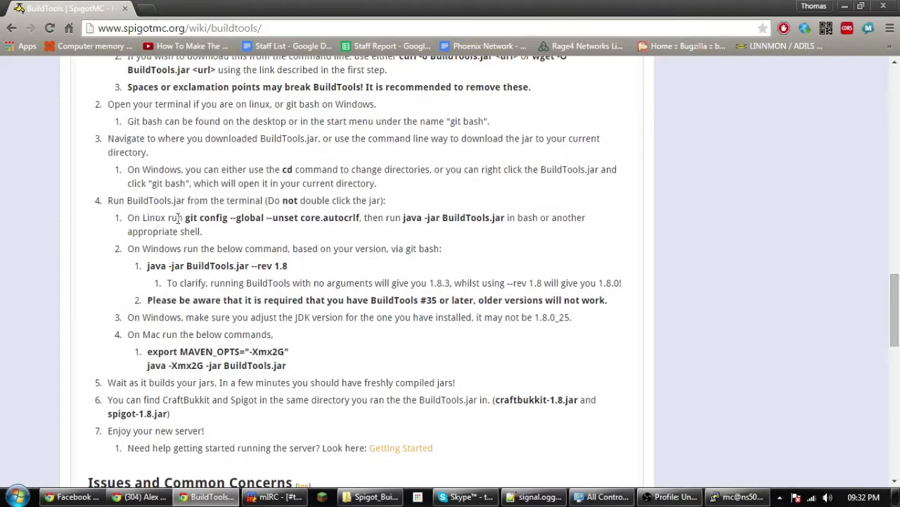
left_click_drag(182, 217, 286, 218)
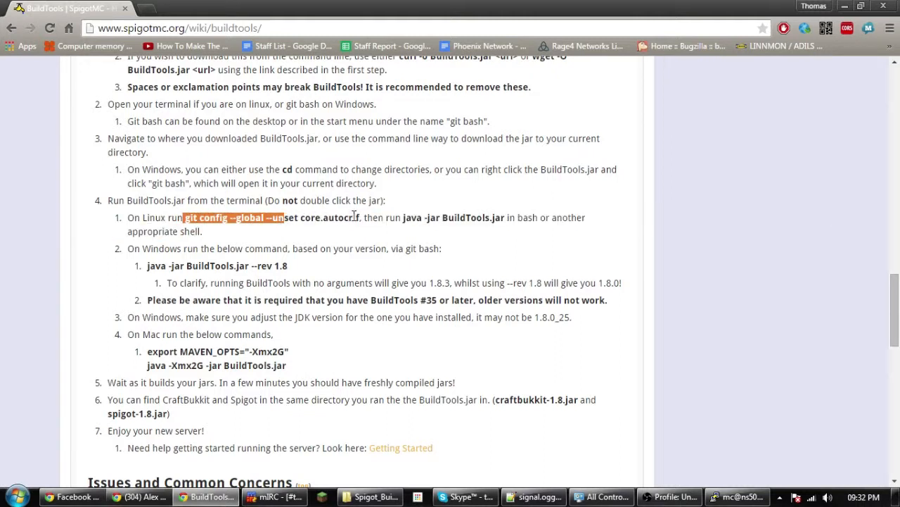
left_click_drag(185, 217, 359, 217)
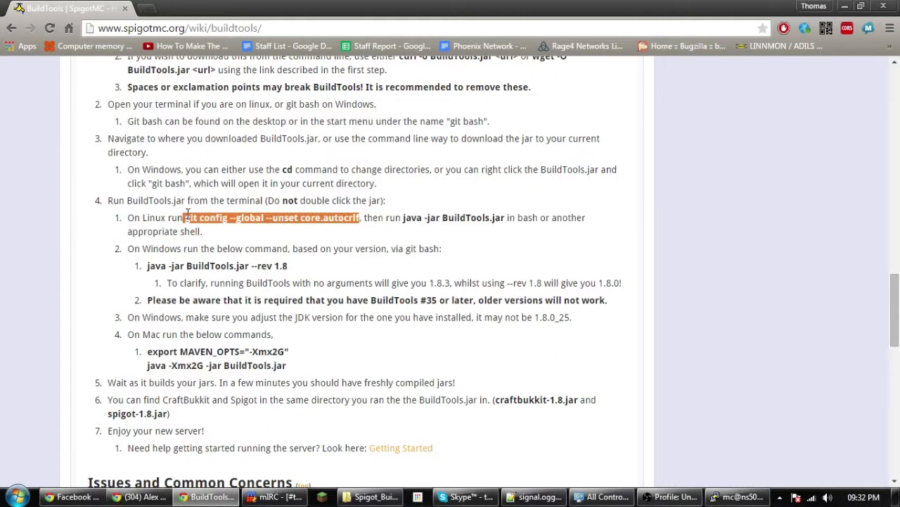
mouse_move(612, 377)
type("java -ja")
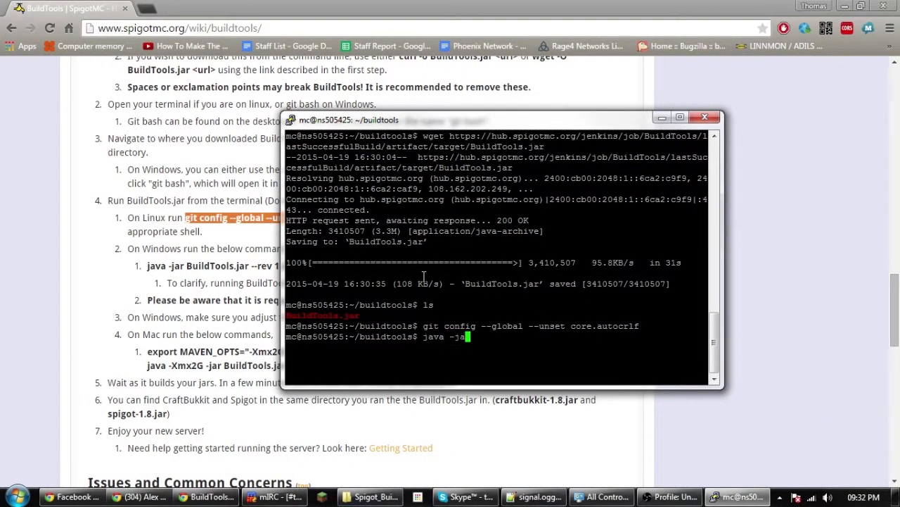
- Run java -jar BuildTools.jar to start cloning Bukkit and CraftBukkit
type("b")
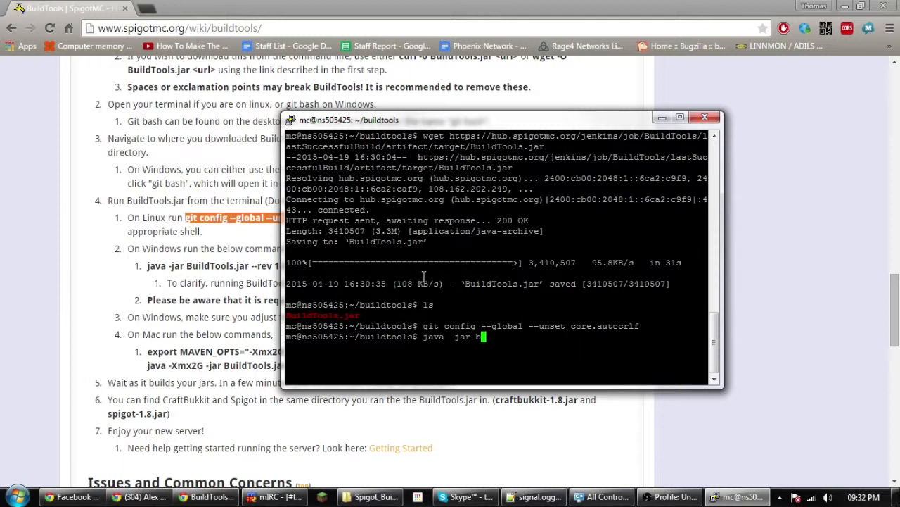
type("uildTools.jar")
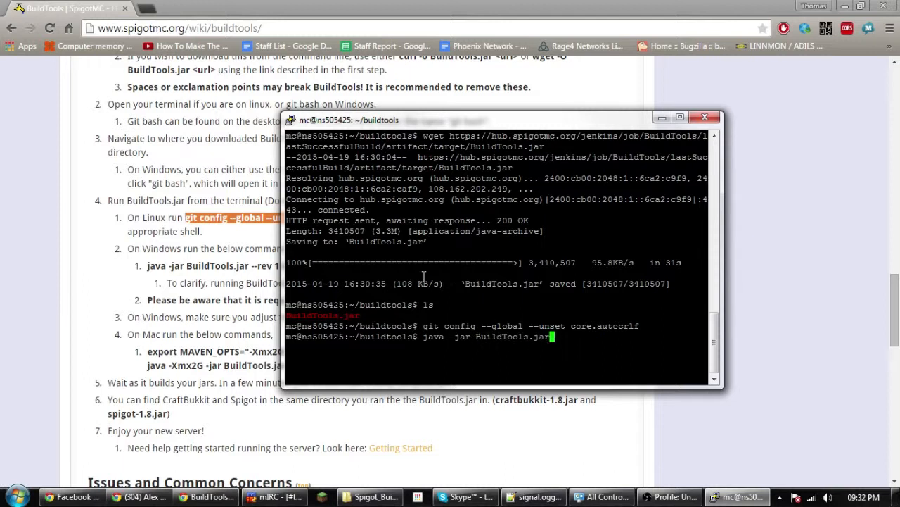
key("Return")
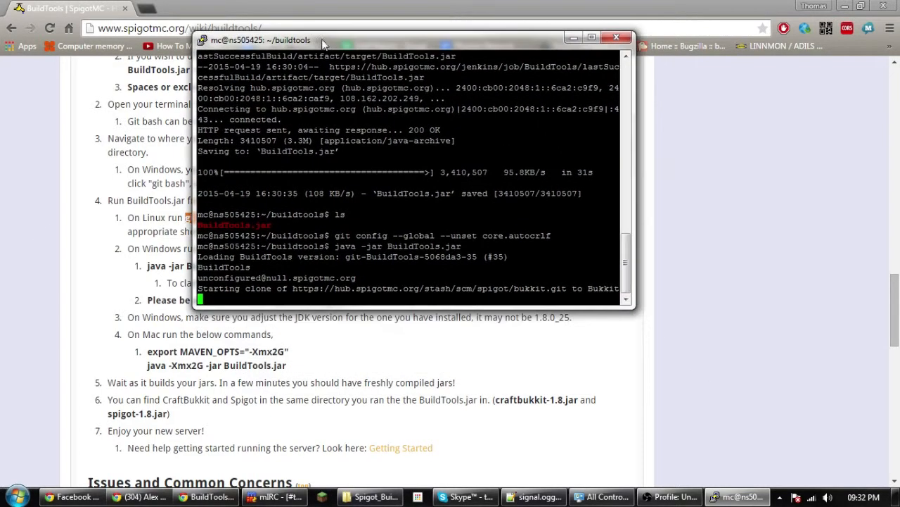
mouse_move(448, 283)
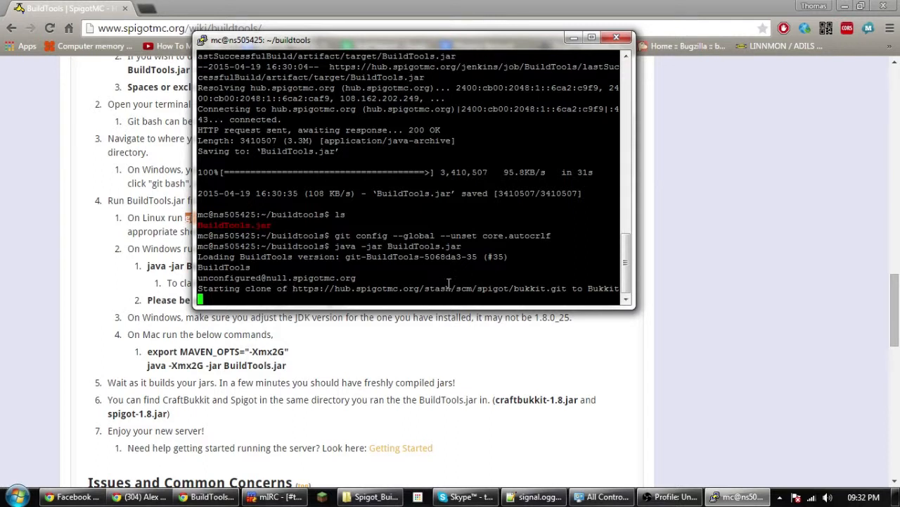
mouse_move(437, 416)
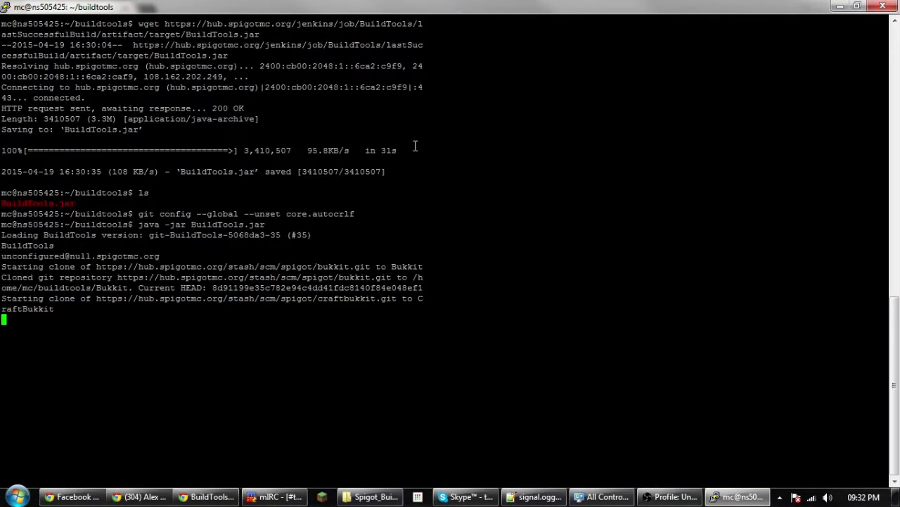
mouse_move(576, 264)
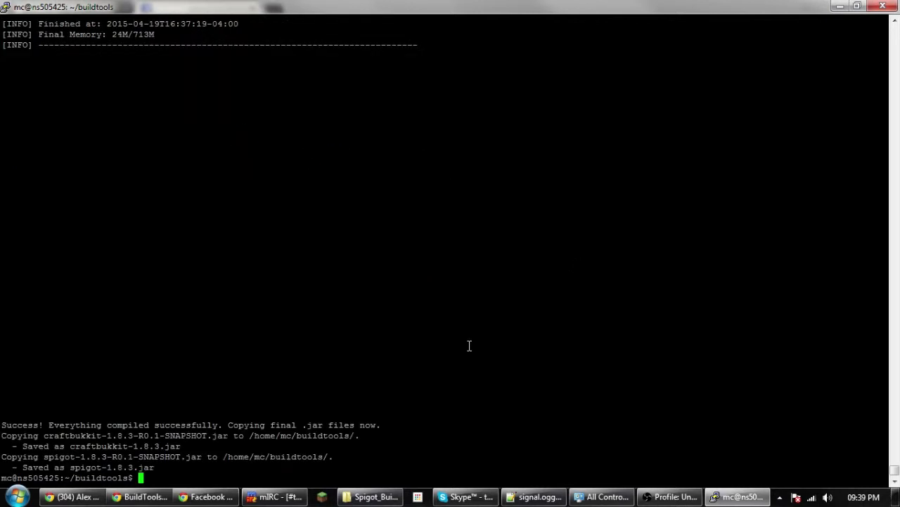
mouse_move(25, 414)
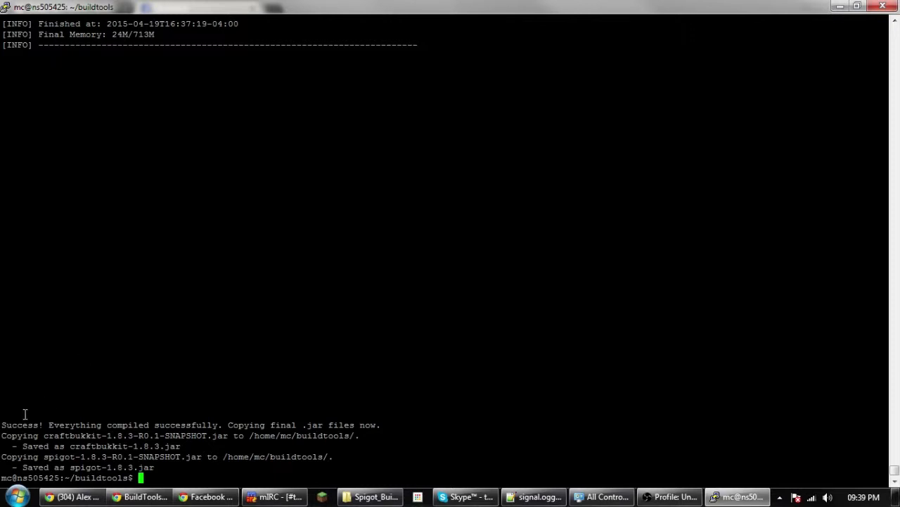
mouse_move(186, 183)
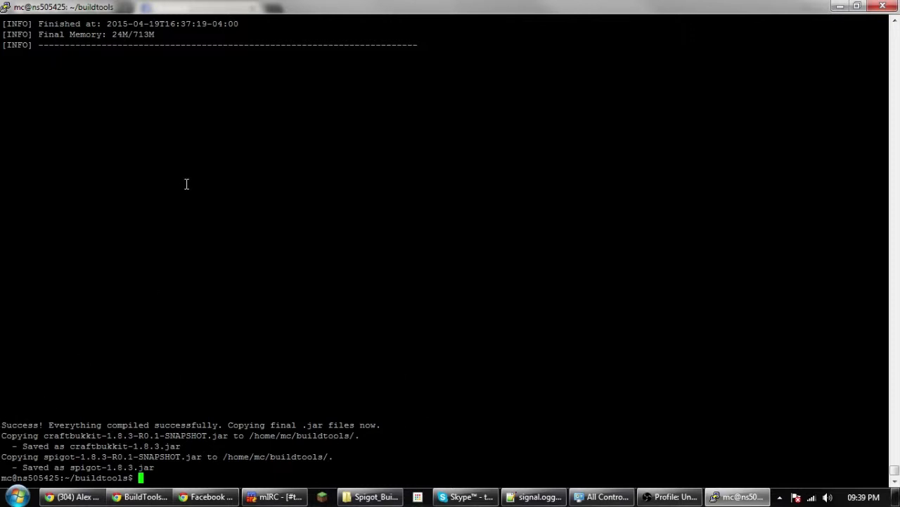
mouse_move(267, 257)
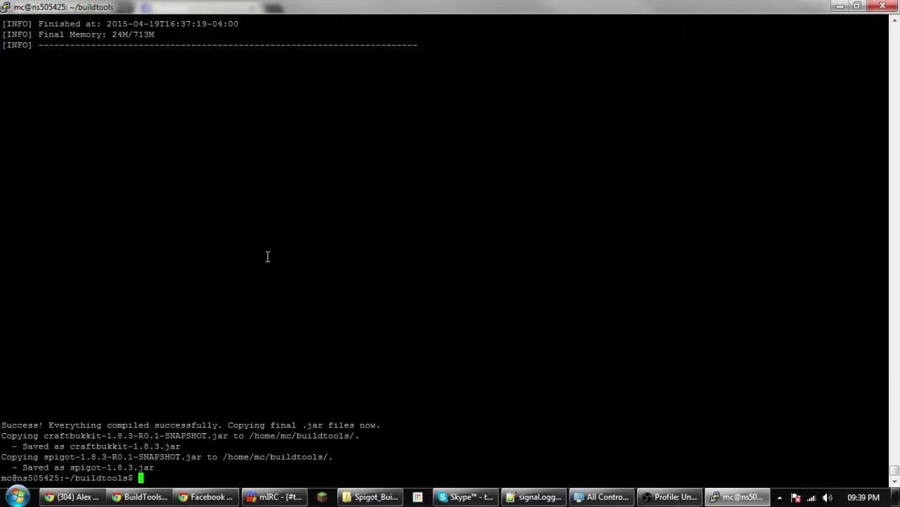
mouse_move(147, 424)
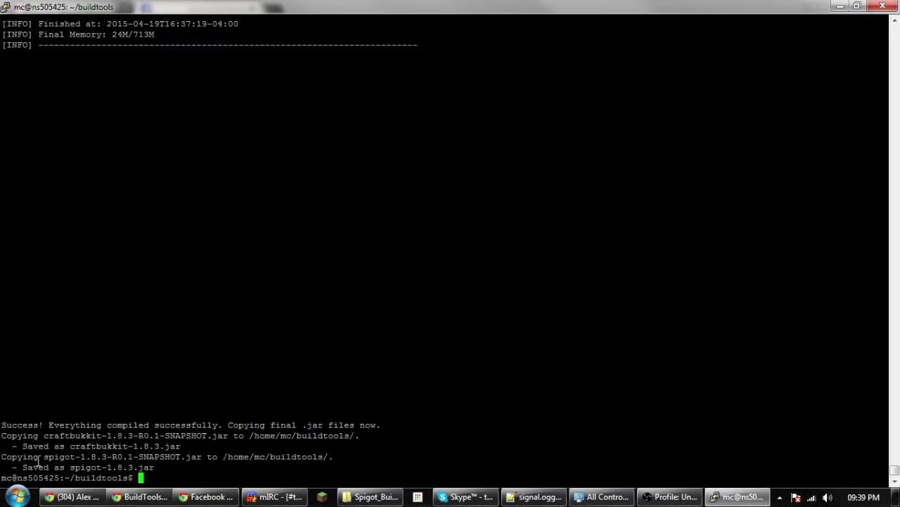
mouse_move(279, 315)
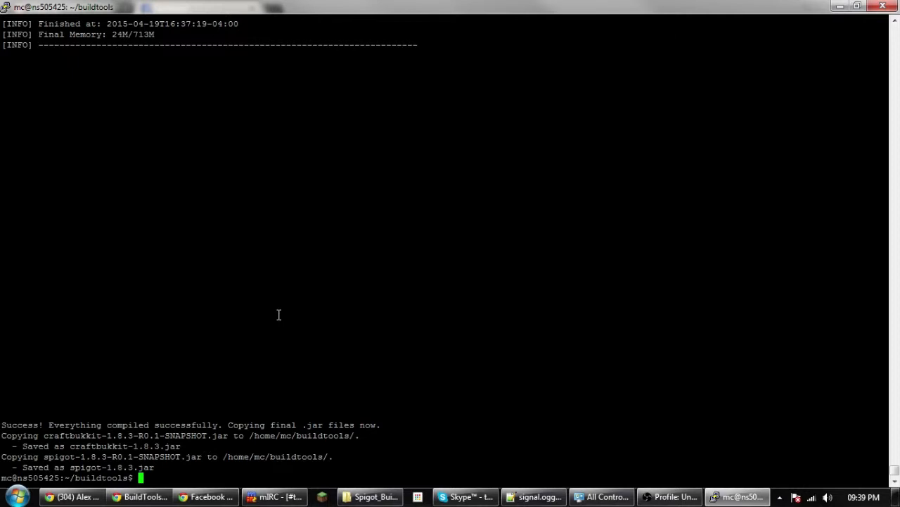
- Navigate with ls and cd into Spigot/Spigot-Server/target to find spigot-1.8.3-R0.1-SNAPSHOT.jar
type("ls")
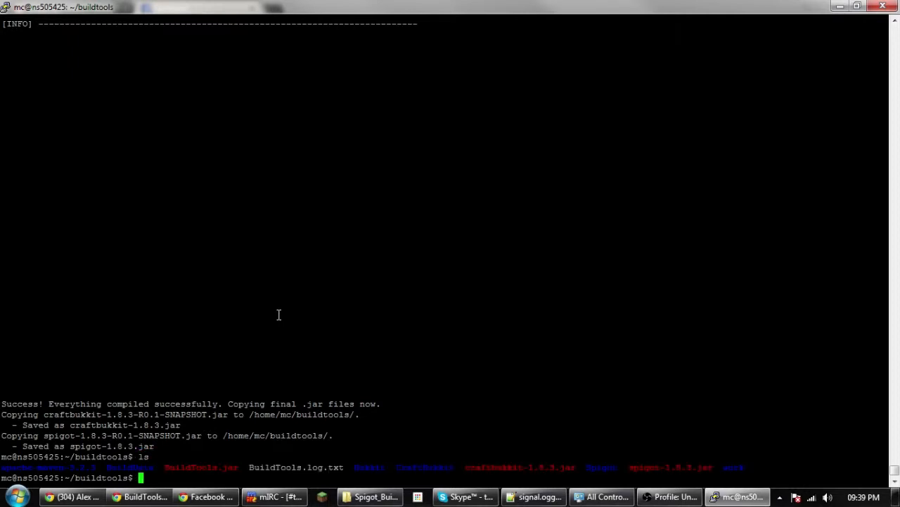
type("cd Spigotr")
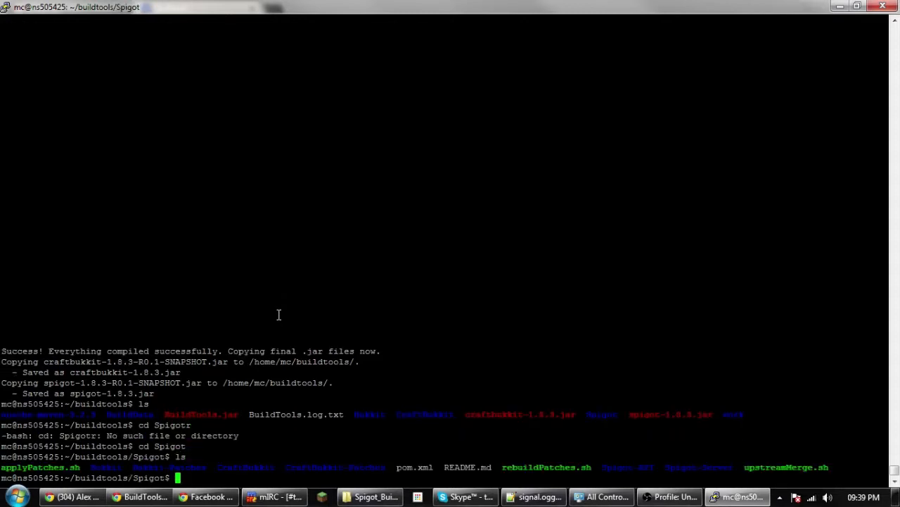
type("cd Spigot--Server")
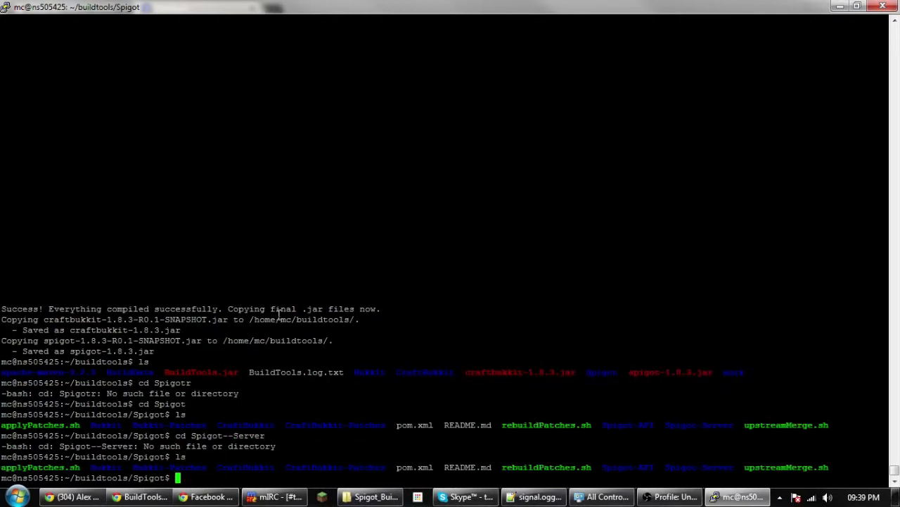
type("cd Spigot--Server")
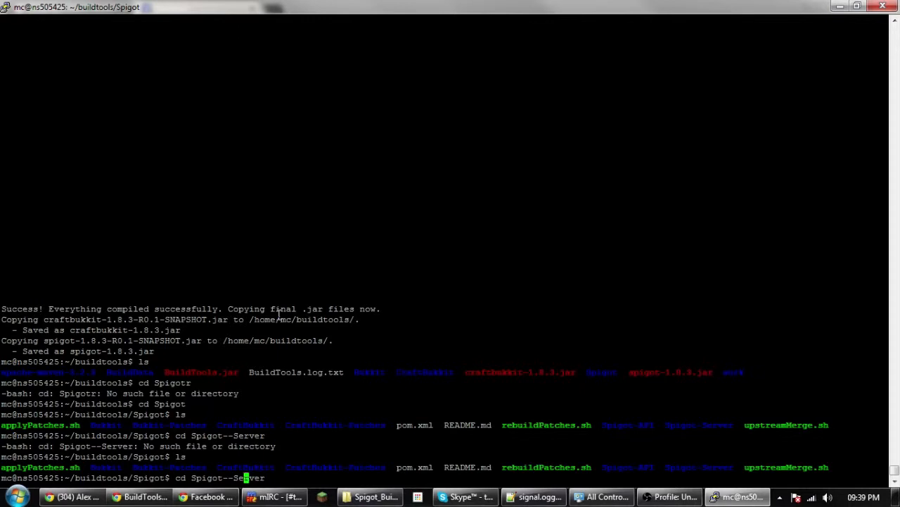
type("cd Spigot-Server")
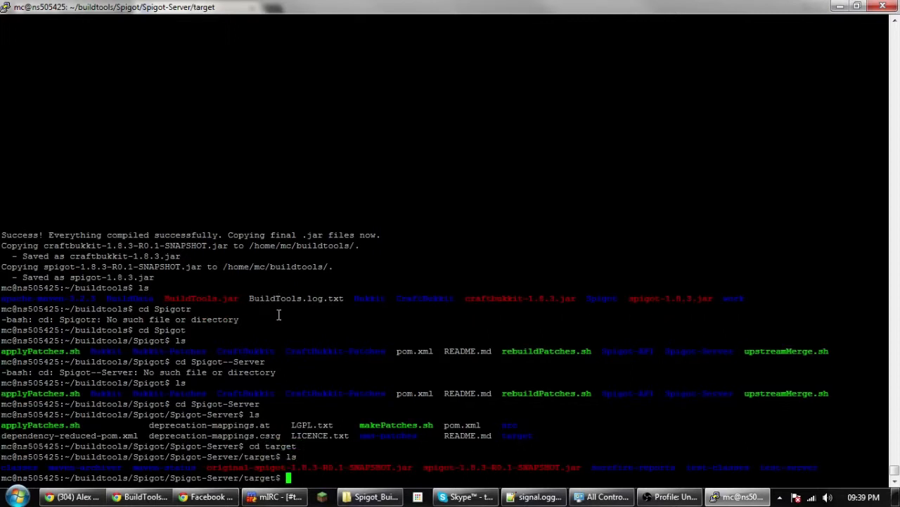
mouse_move(431, 470)
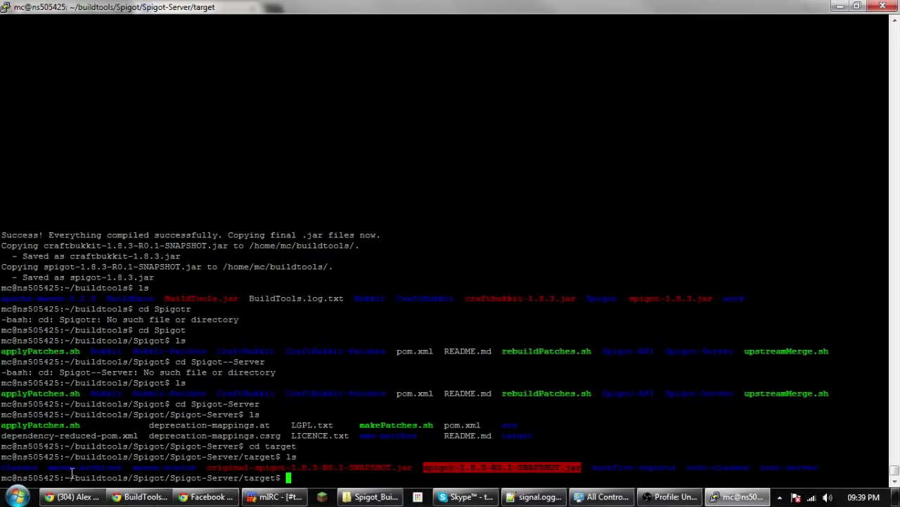
mouse_move(204, 485)
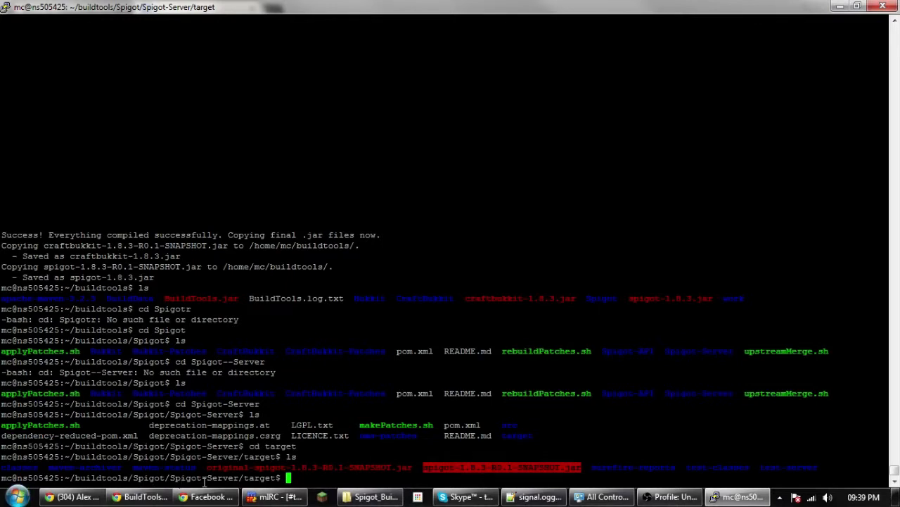
mouse_move(648, 440)
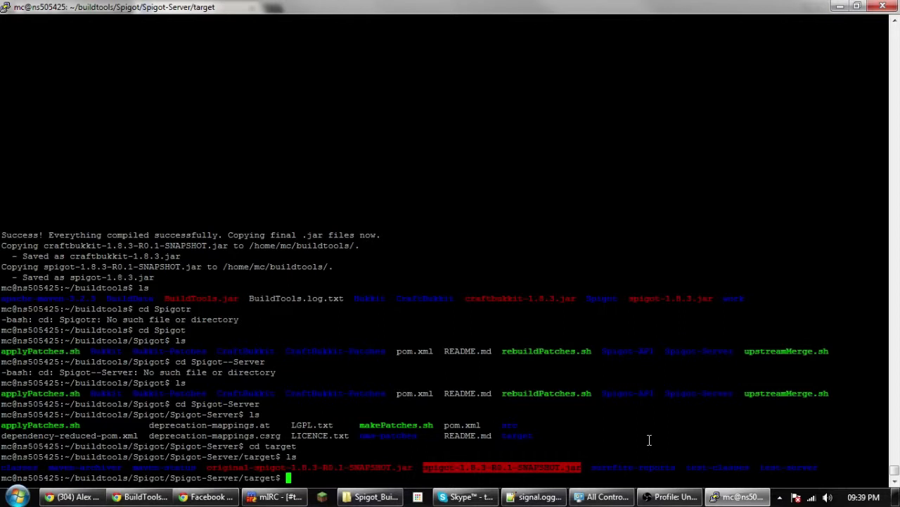
mouse_move(586, 459)
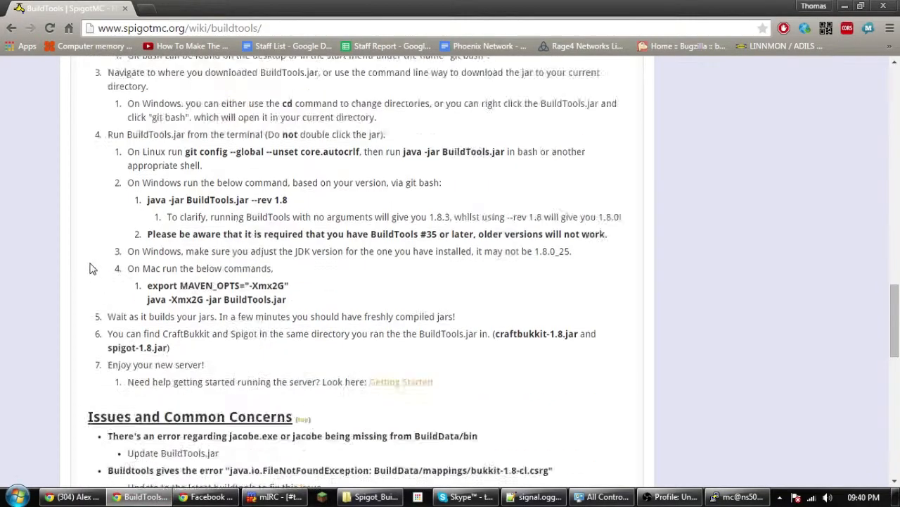
- Scroll past Issues and Common Concerns to the Troubleshooting and Support section
scroll("down", 3)
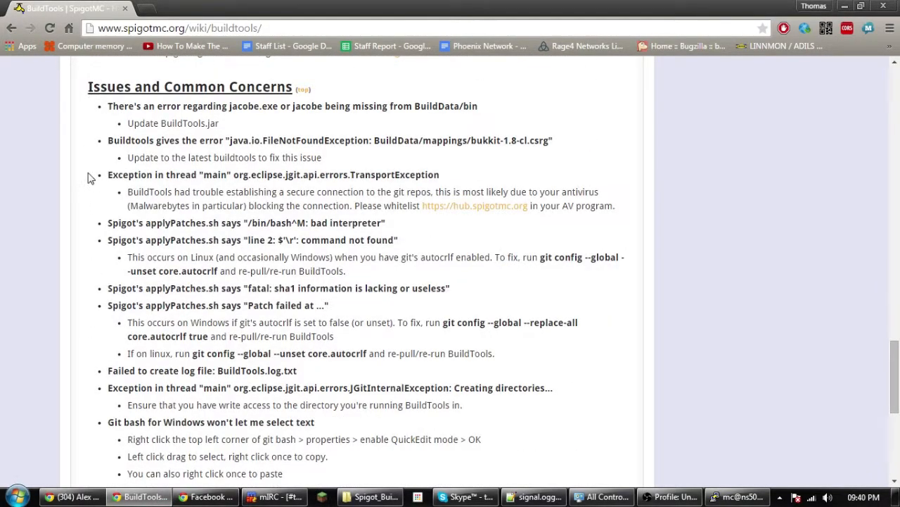
scroll("down", 3)
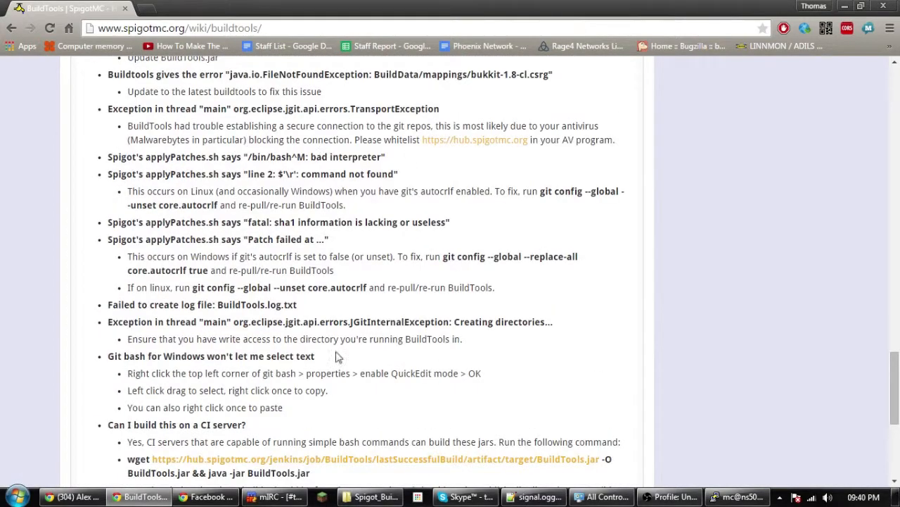
scroll("up", 3)
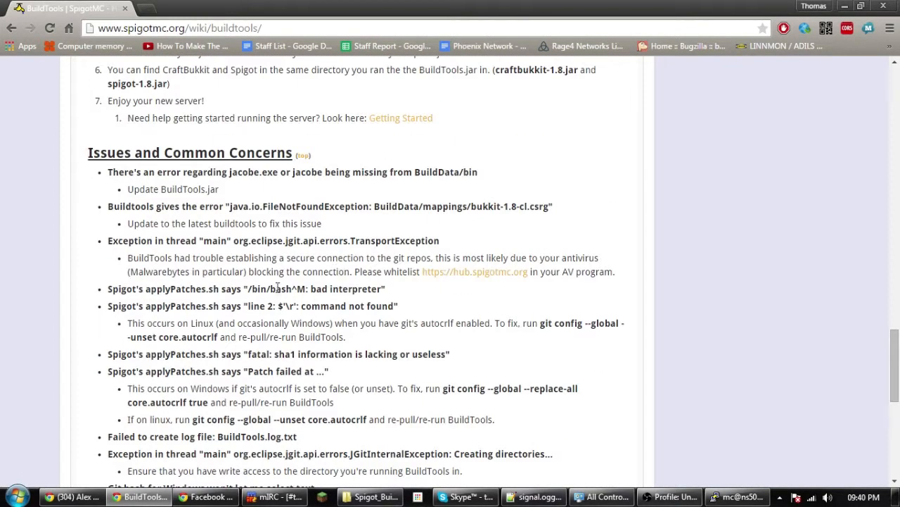
scroll("down", 3)
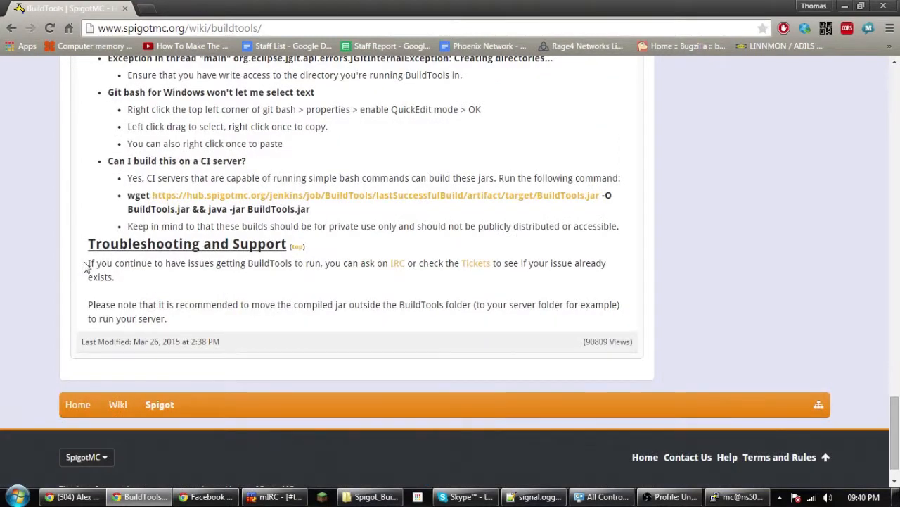
mouse_move(391, 289)
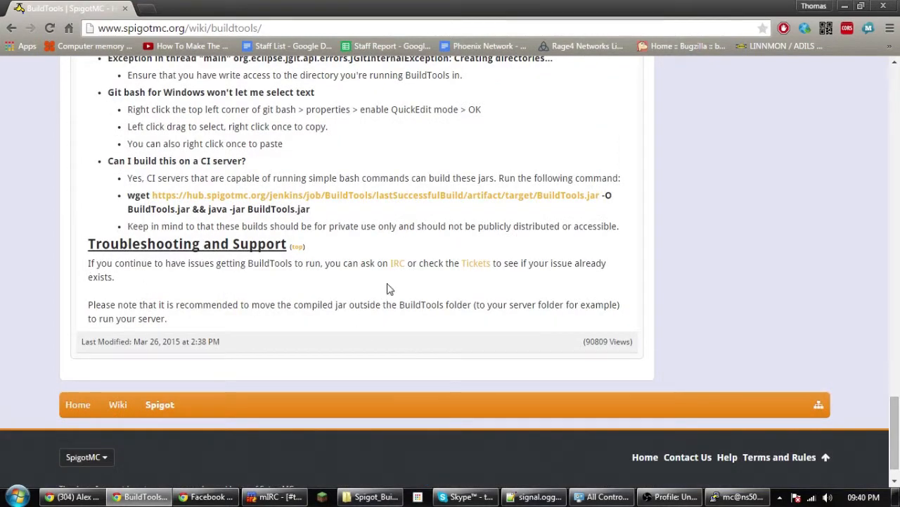